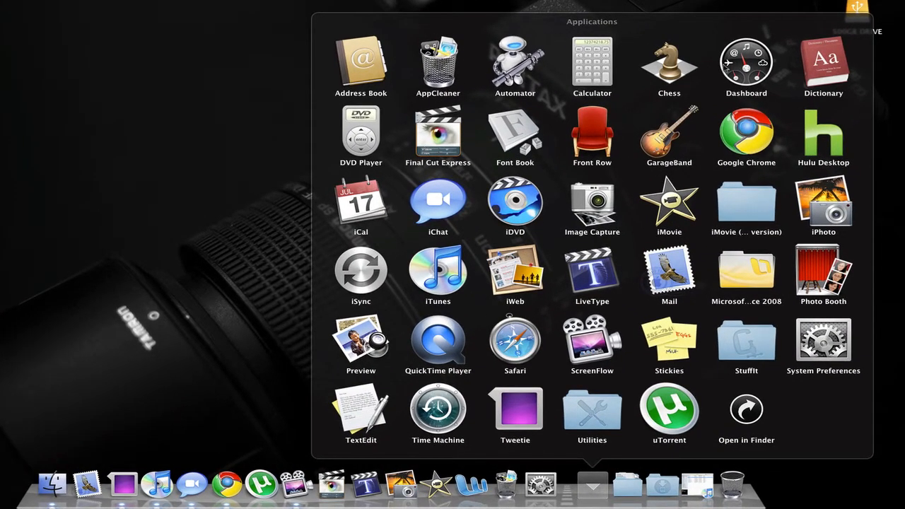
mouse_move(582, 175)
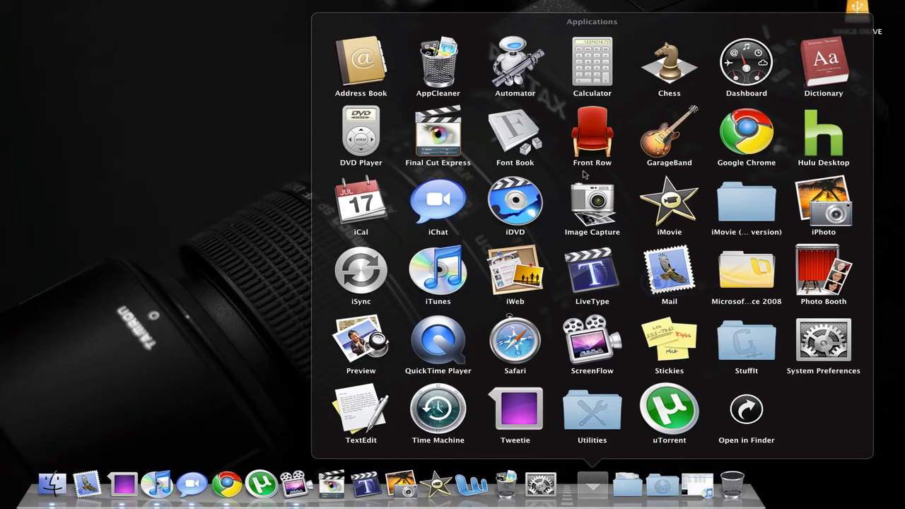
mouse_move(545, 181)
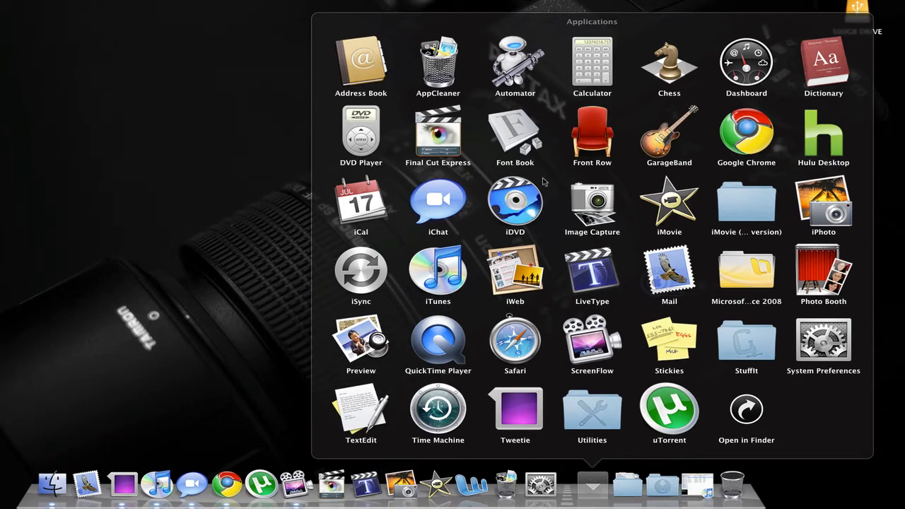
mouse_move(464, 170)
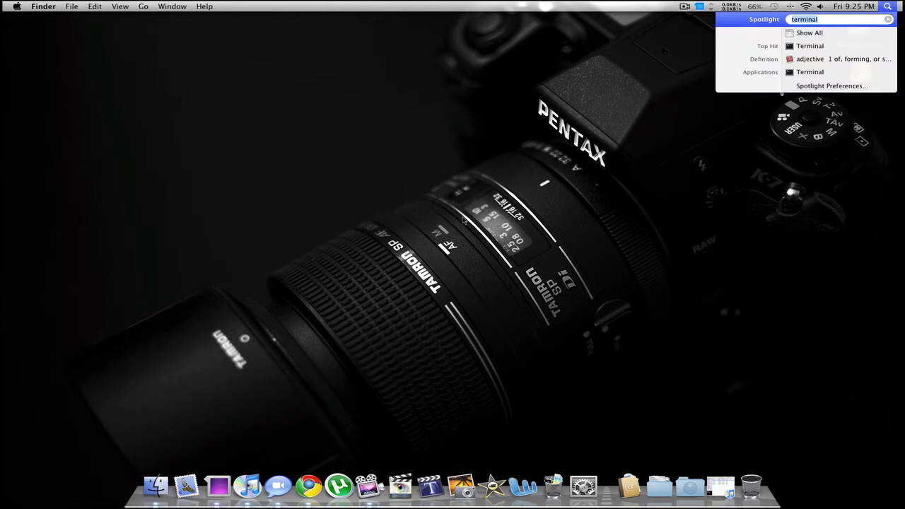
Launch Terminal from the Spotlight Top Hit result.
click(810, 46)
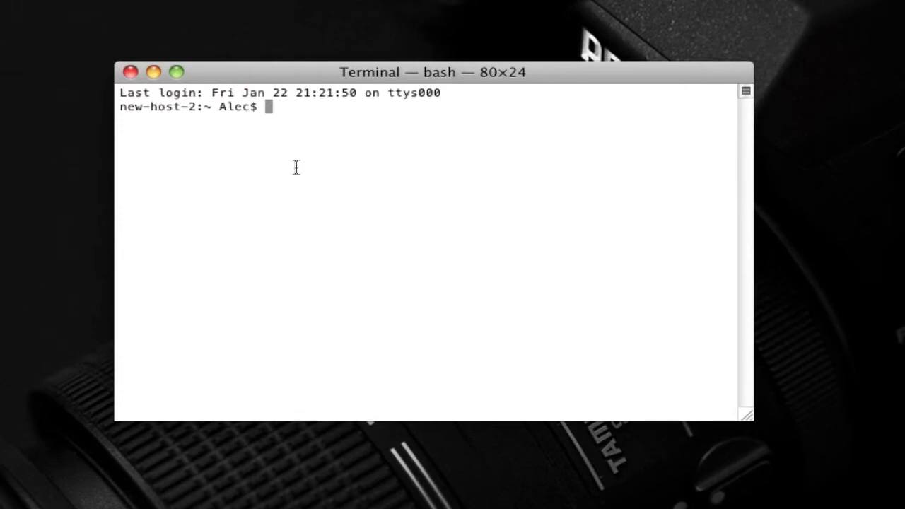
Run 'defaults write com.apple.dock mouse-over-hilite-stack -boolean yes' and begin the killall Dock command.
text(defaults write com.apple.dock mouse-over-hilite-stack -boolean yes)
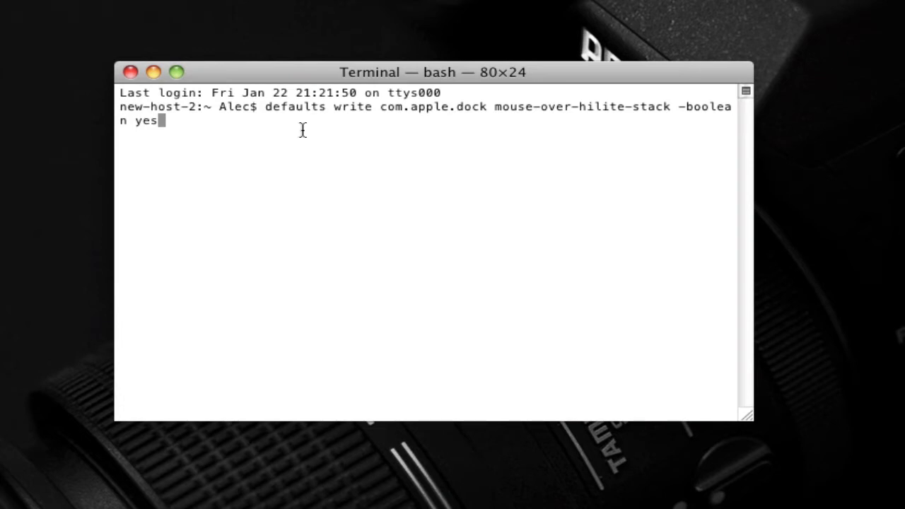
key(Return)
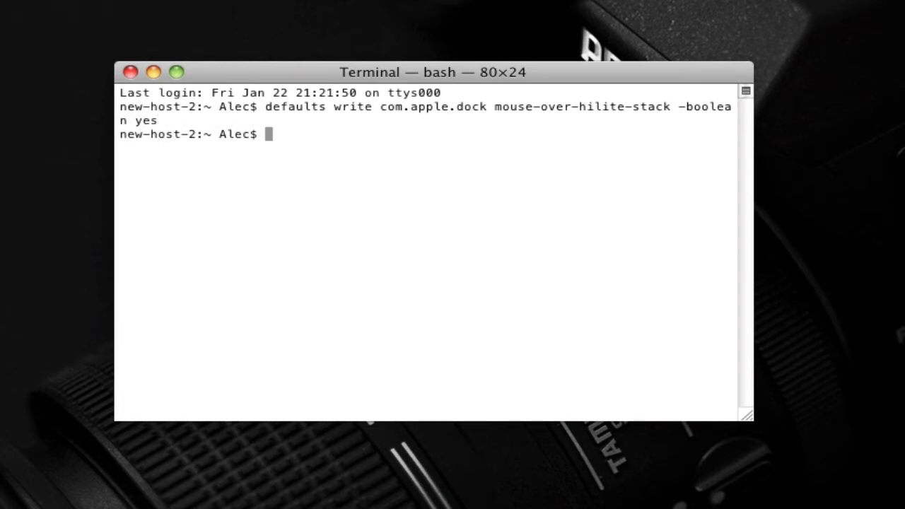
text(killal)
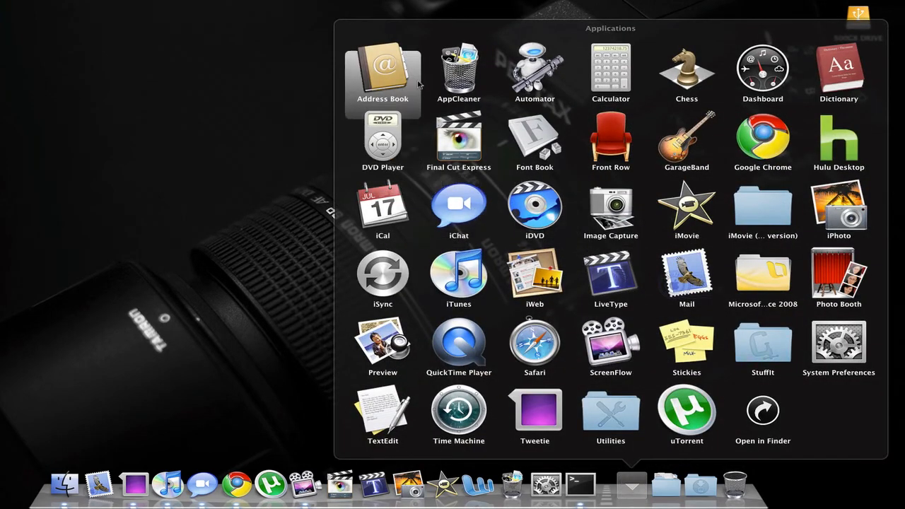
mouse_move(838, 141)
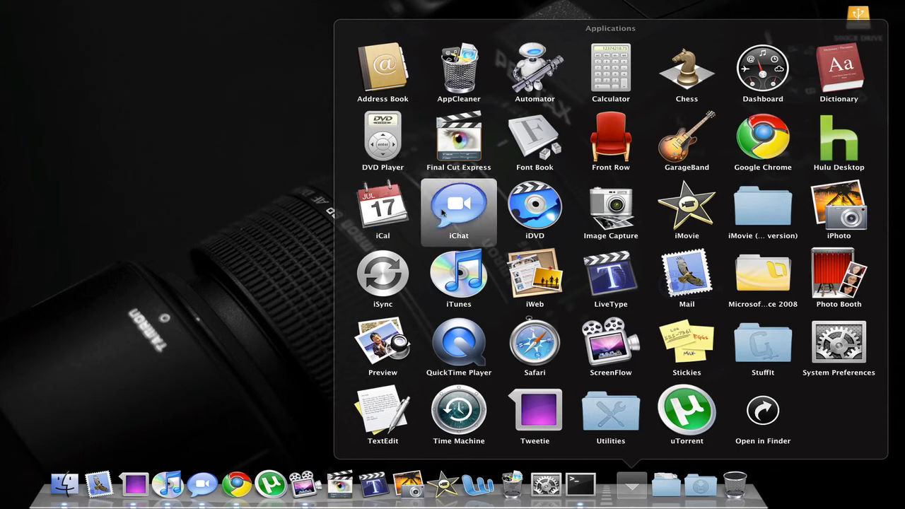
mouse_move(838, 276)
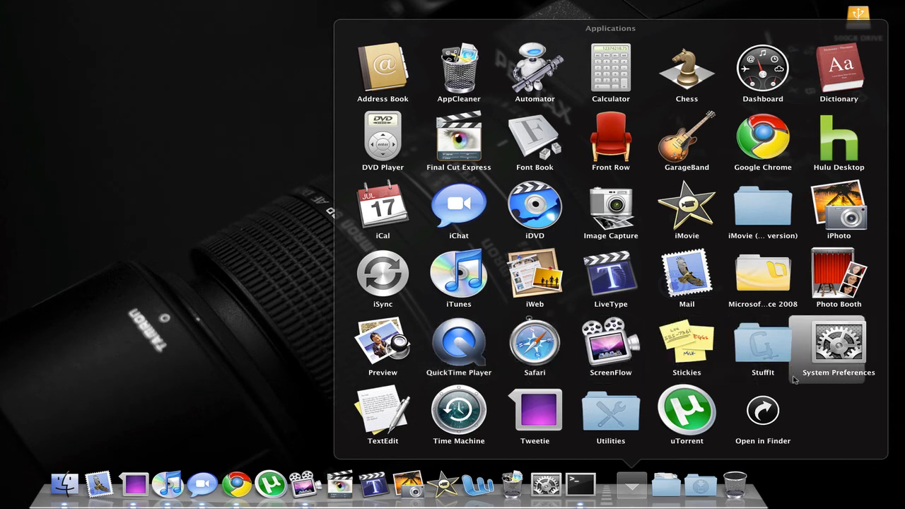
mouse_move(687, 276)
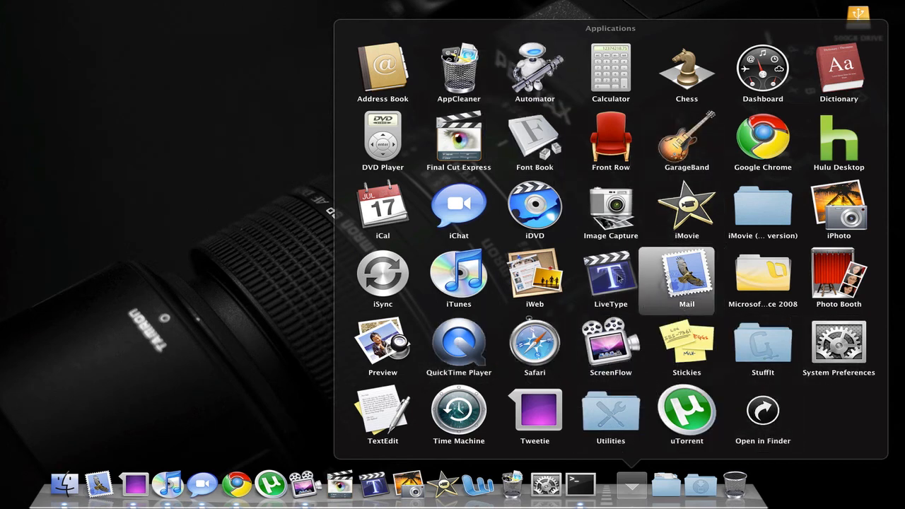
mouse_move(762, 141)
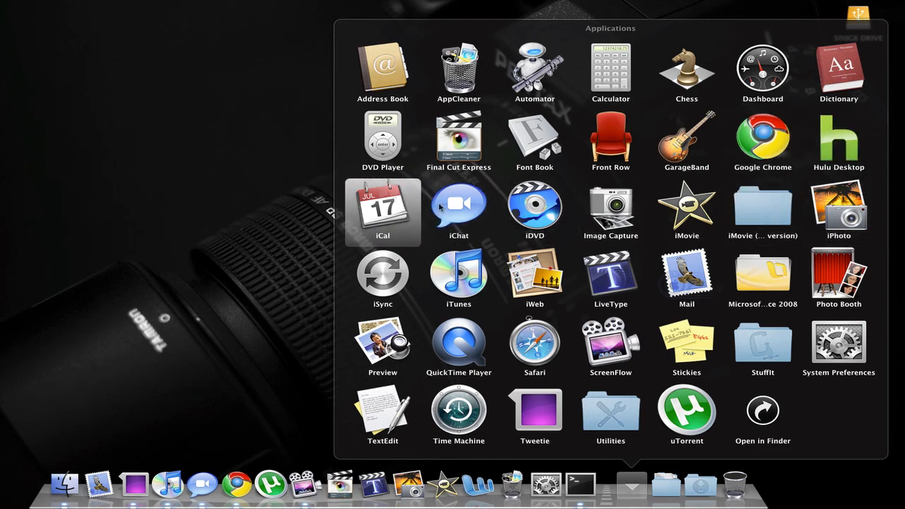
mouse_move(611, 205)
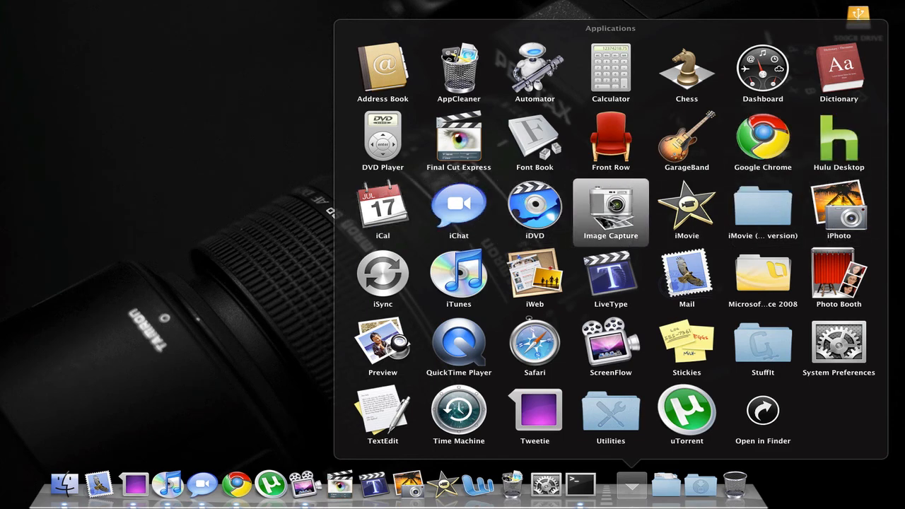
mouse_move(535, 275)
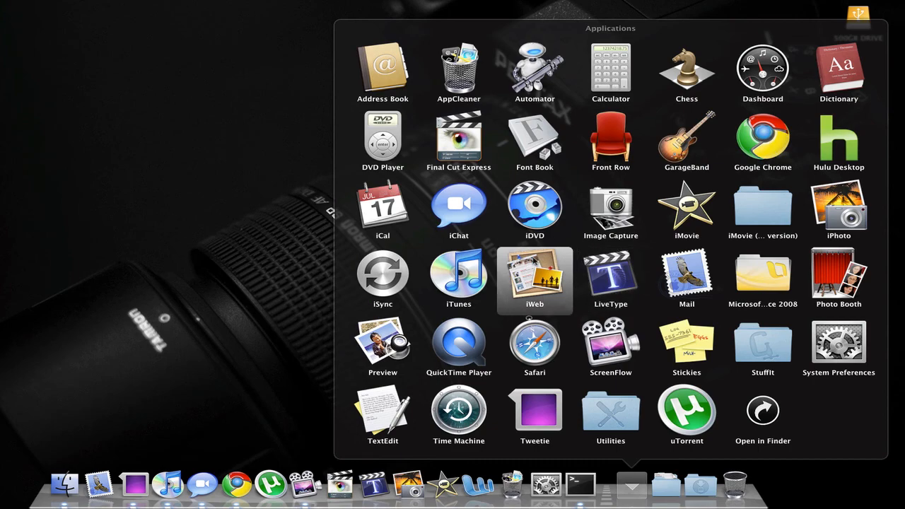